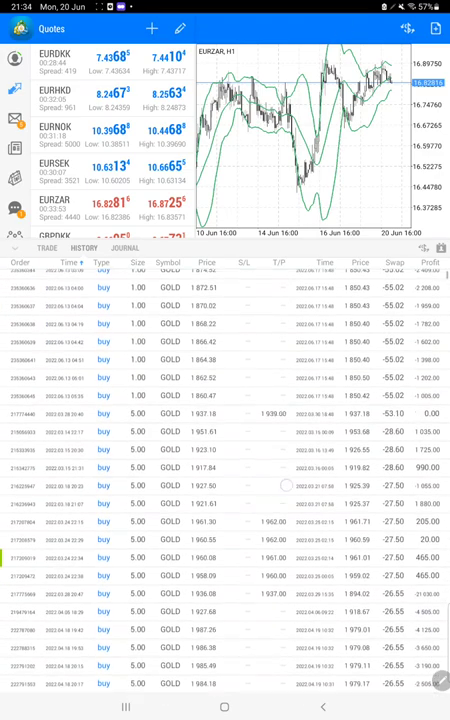
Scroll through the GOLD order history, covering buys, sells and sell limits through June.
{"action": "scroll", "scroll_direction": "down", "scroll_amount": 3}
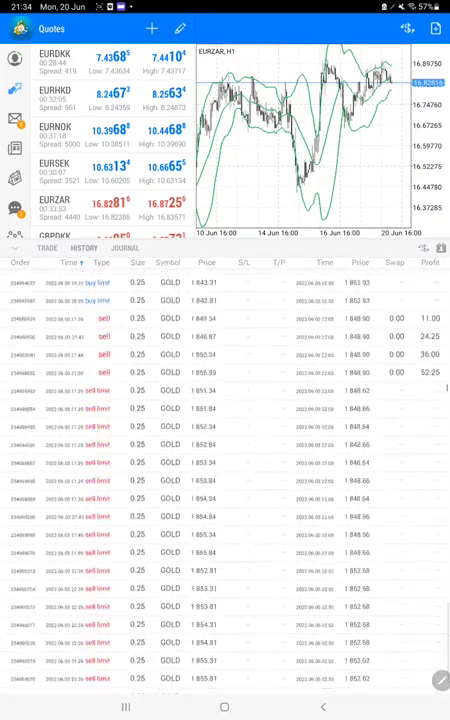
{"action": "scroll", "scroll_direction": "down", "scroll_amount": 3}
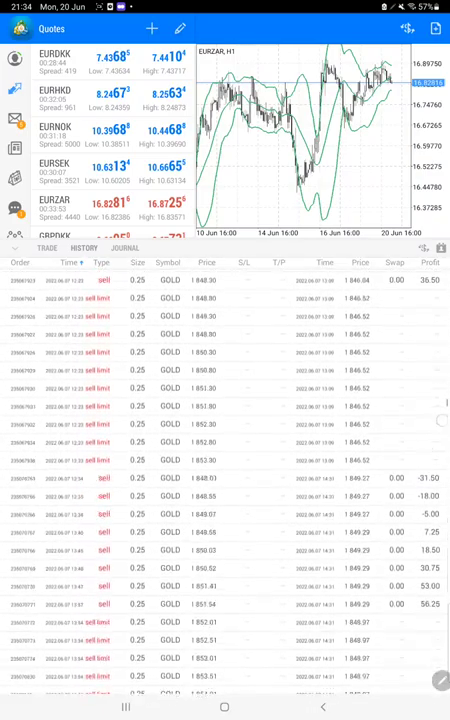
{"action": "scroll", "scroll_direction": "down", "scroll_amount": 3}
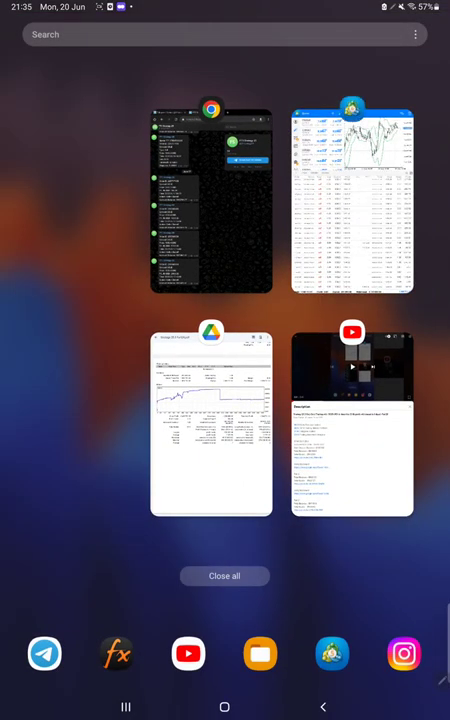
Switch to the Strategy 25.3 Part24 PDF report in Google Drive.
{"action": "left_click", "coordinate": [211, 200]}
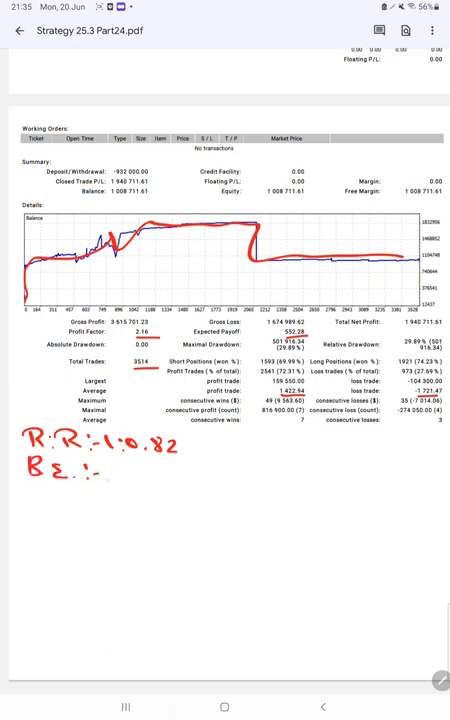
Handwrite 'BE: 55.1', underline the 72.31% win rate, and start 'Acc: 7' below R:R.
{"action": "type", "text": "551"}
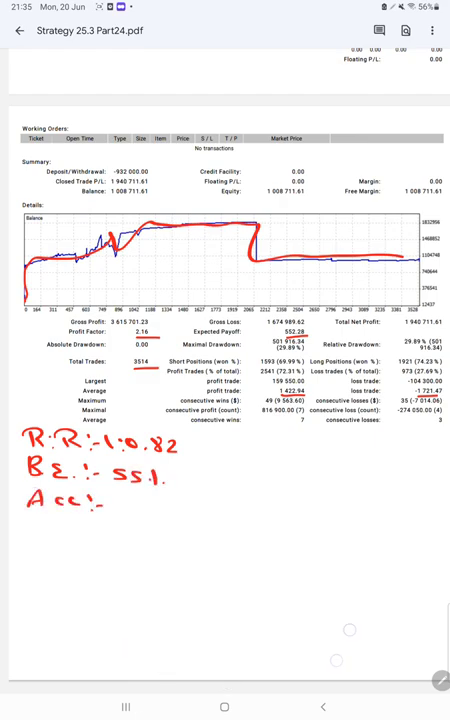
{"action": "type", "text": "7"}
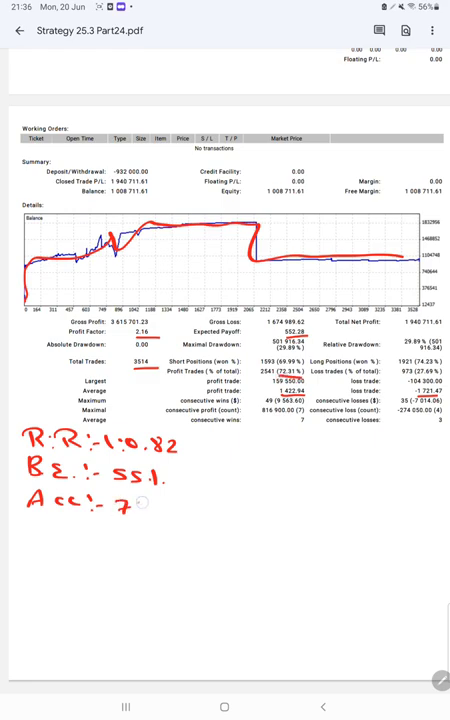